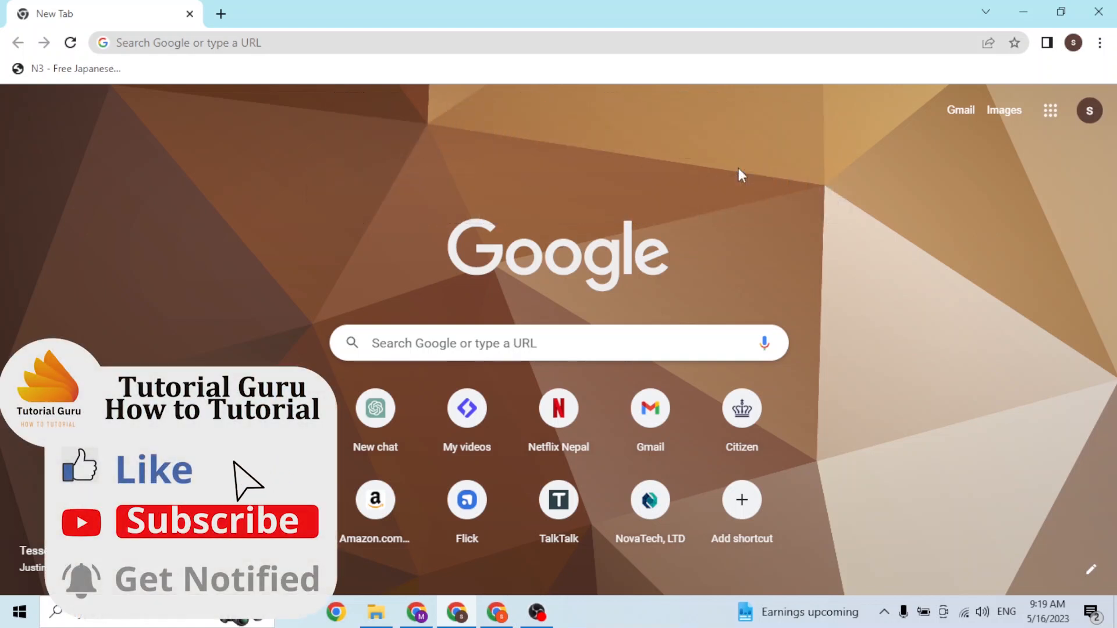
{"action": "mouse_move", "coordinate": [670, 173]}
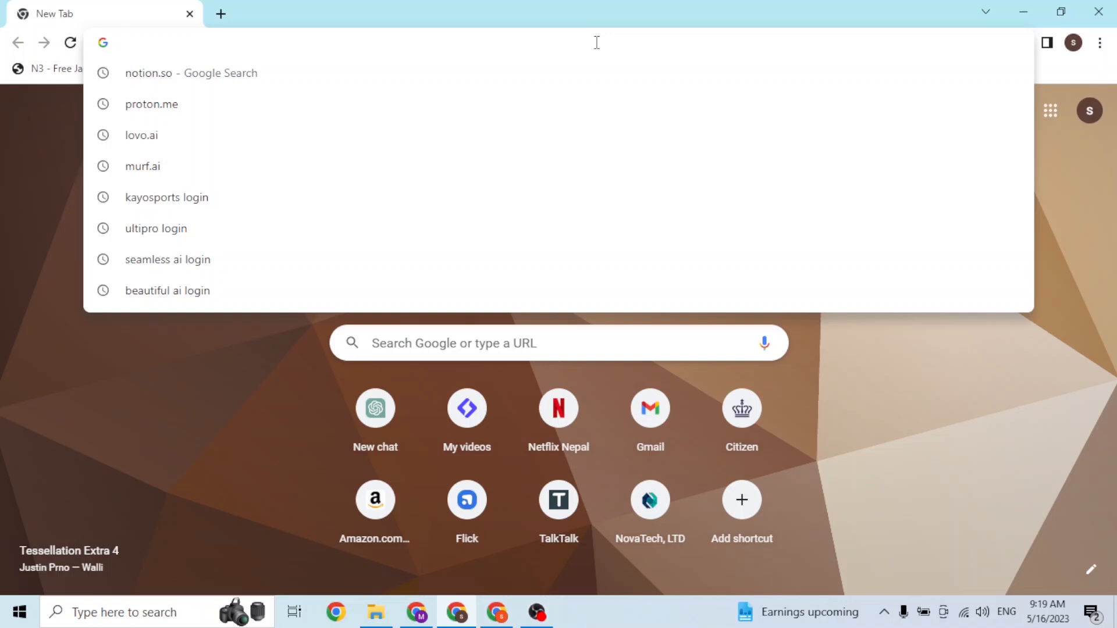
Navigate to the Chess.com home page via the 'chess' address-bar suggestion
{"action": "type", "text": "chess"}
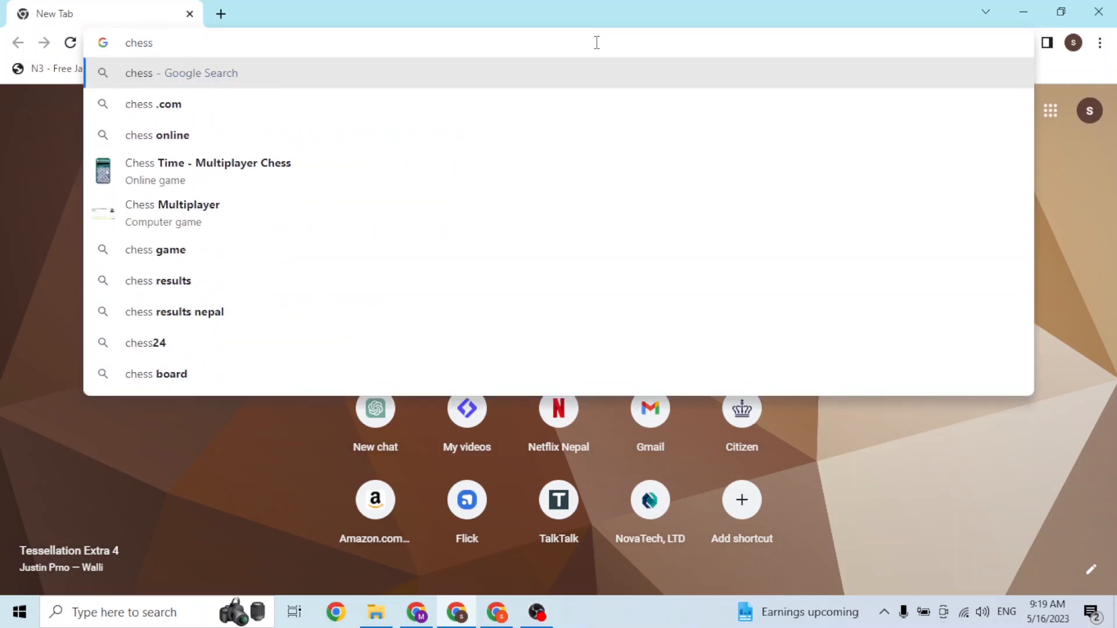
{"action": "left_click", "coordinate": [153, 103]}
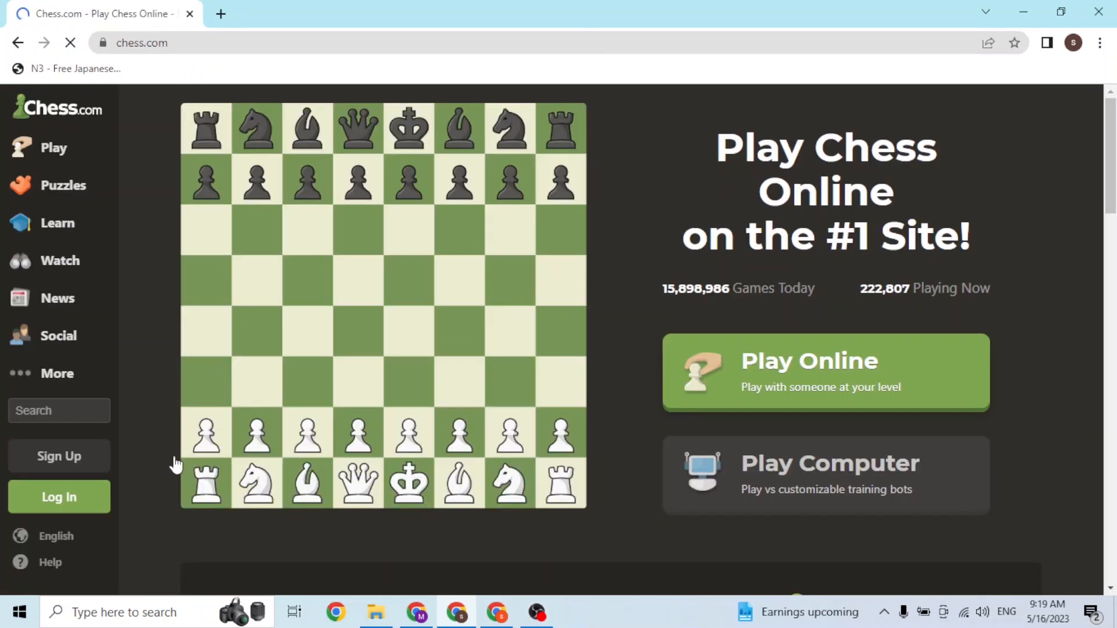
Go to the Chess.com login page from the left sidebar
{"action": "left_click", "coordinate": [59, 223]}
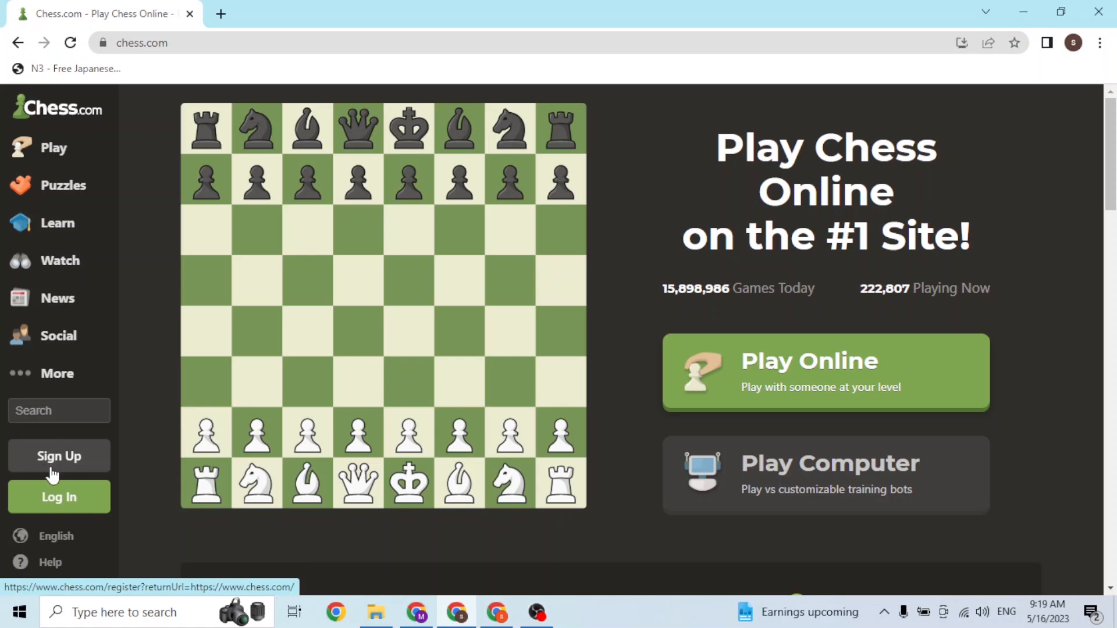
{"action": "mouse_move", "coordinate": [58, 497]}
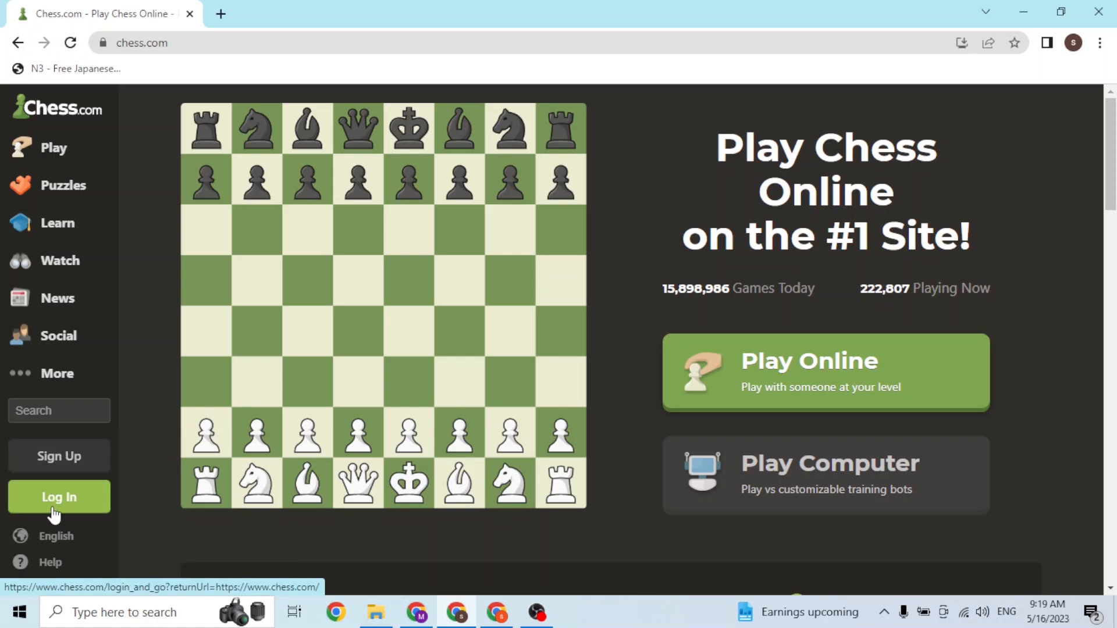
{"action": "mouse_move", "coordinate": [120, 243]}
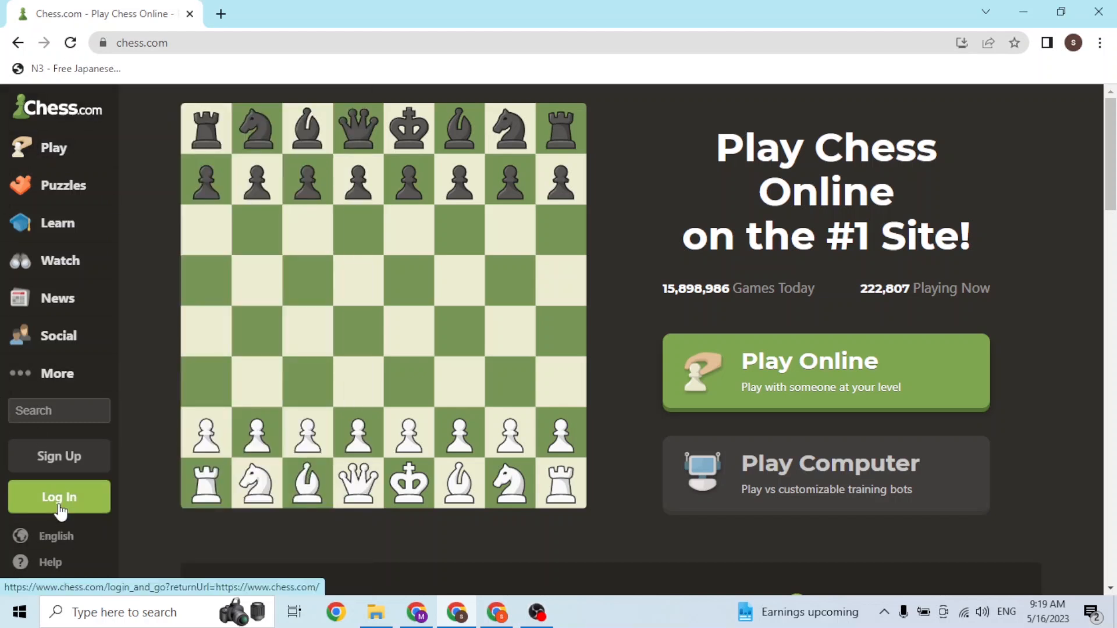
{"action": "left_click", "coordinate": [59, 496]}
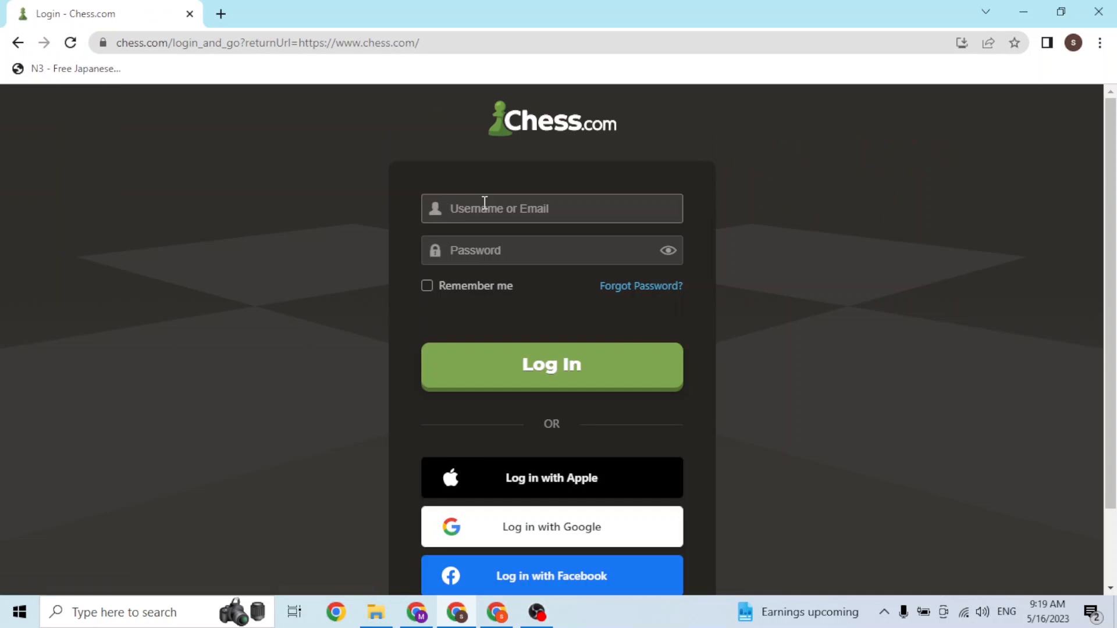
{"action": "scroll", "scroll_direction": "down", "scroll_amount": 3}
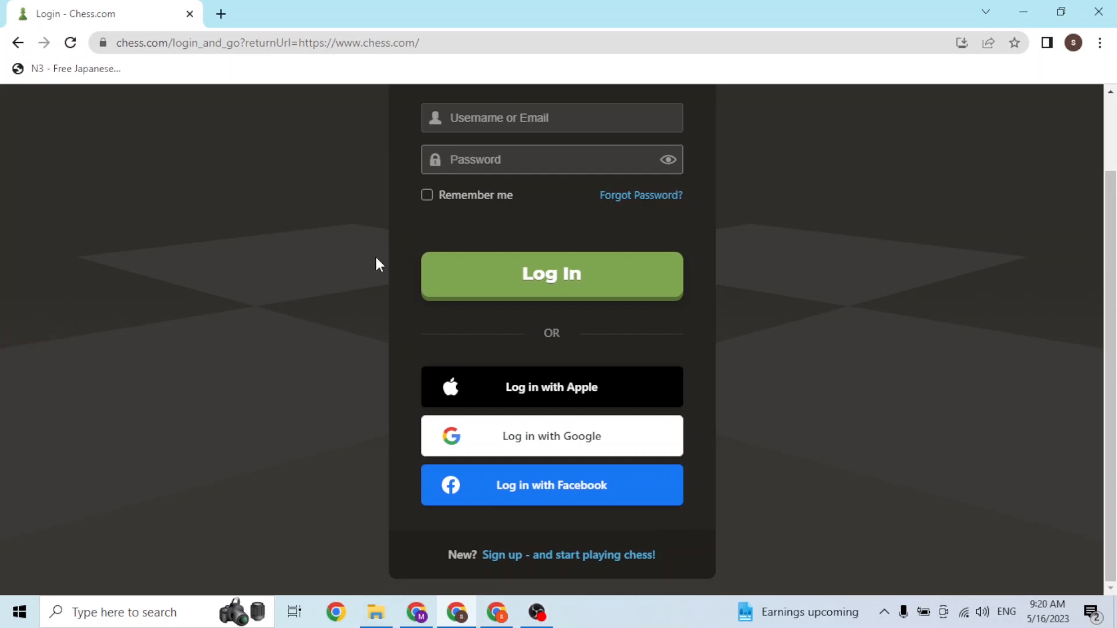
{"action": "mouse_move", "coordinate": [550, 435]}
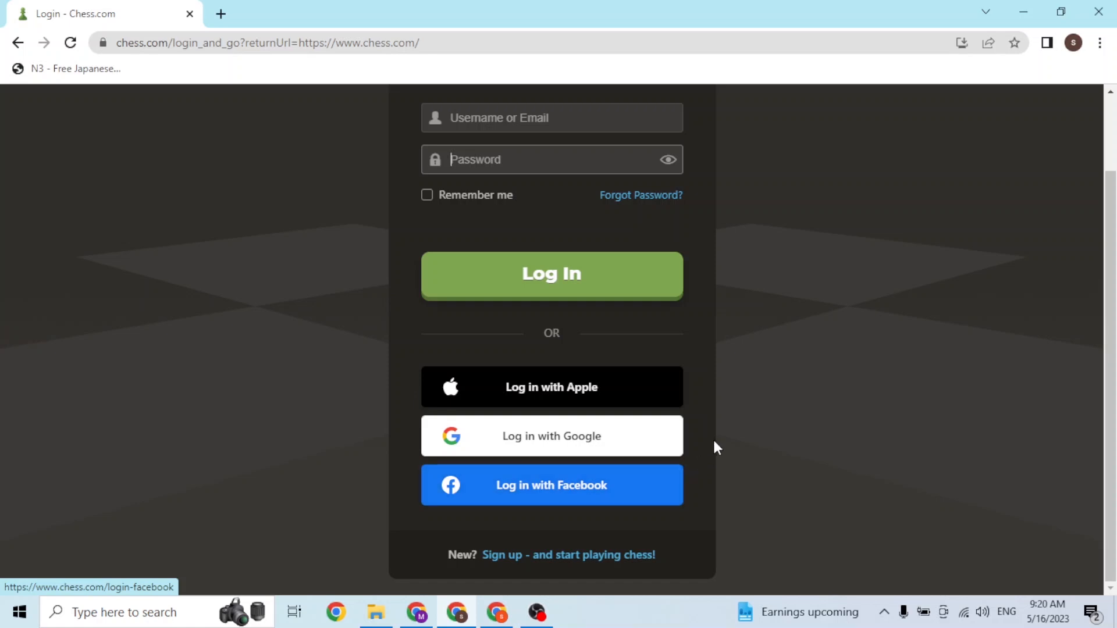
{"action": "mouse_move", "coordinate": [584, 509]}
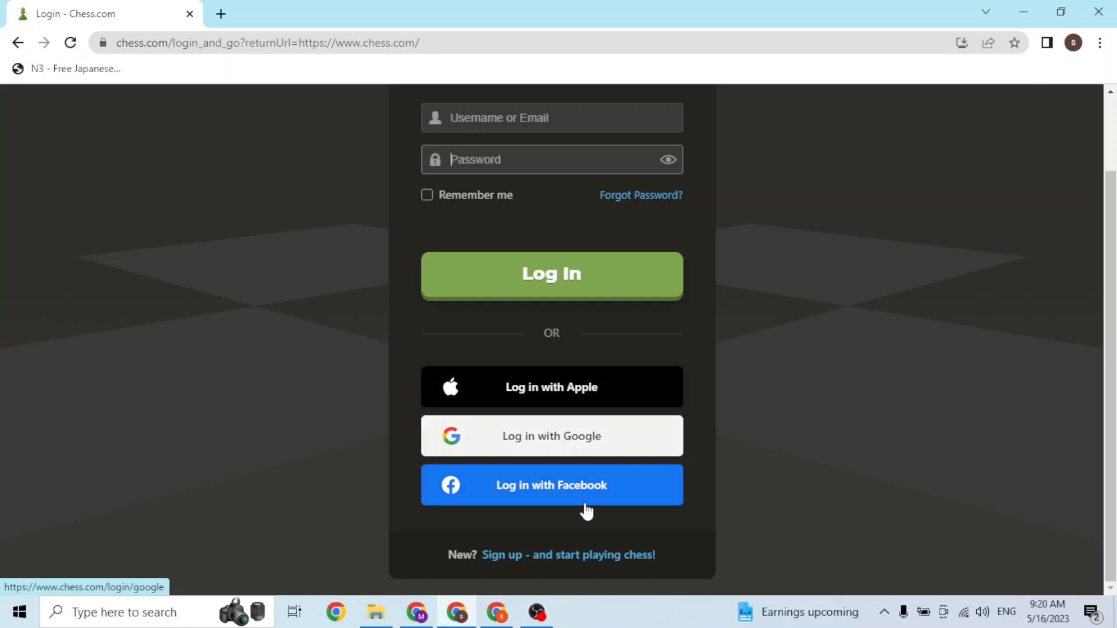
{"action": "mouse_move", "coordinate": [586, 452]}
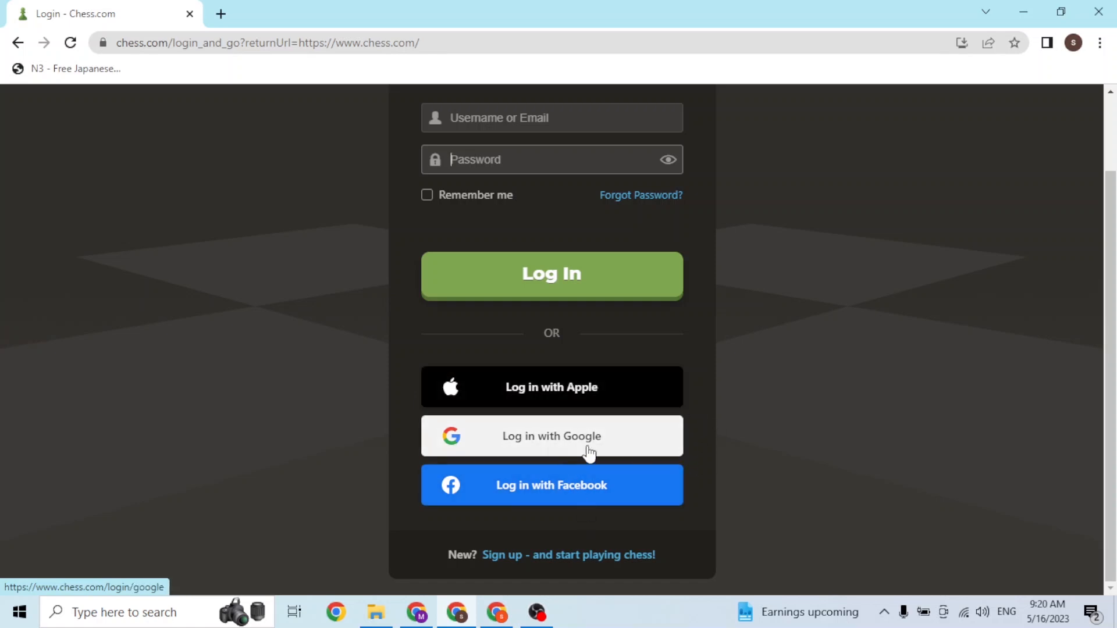
{"action": "mouse_move", "coordinate": [588, 515]}
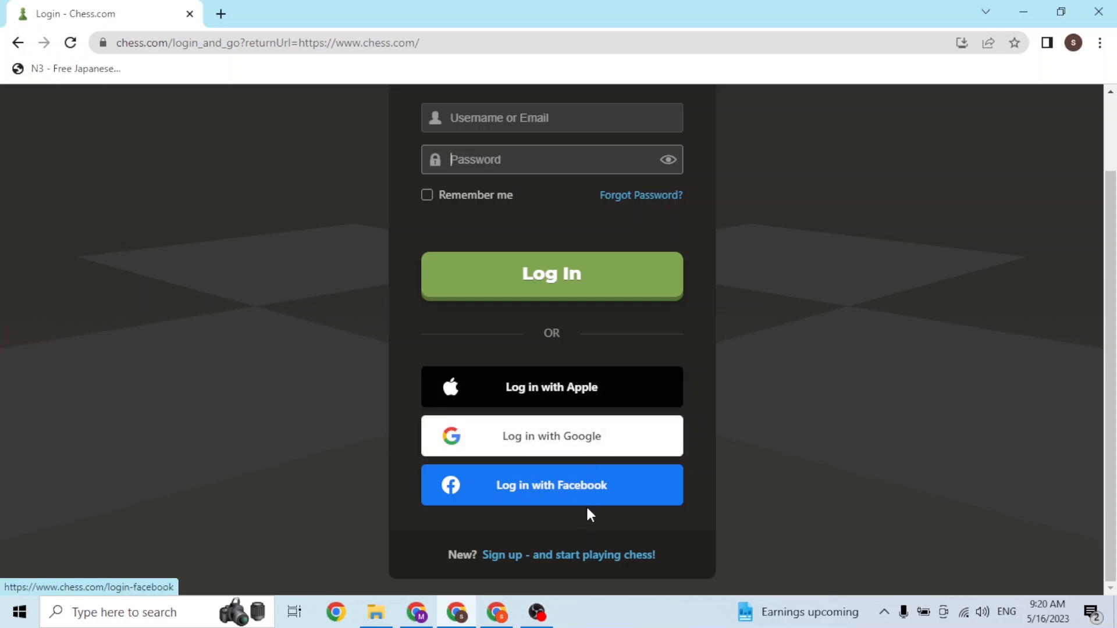
{"action": "mouse_move", "coordinate": [579, 507]}
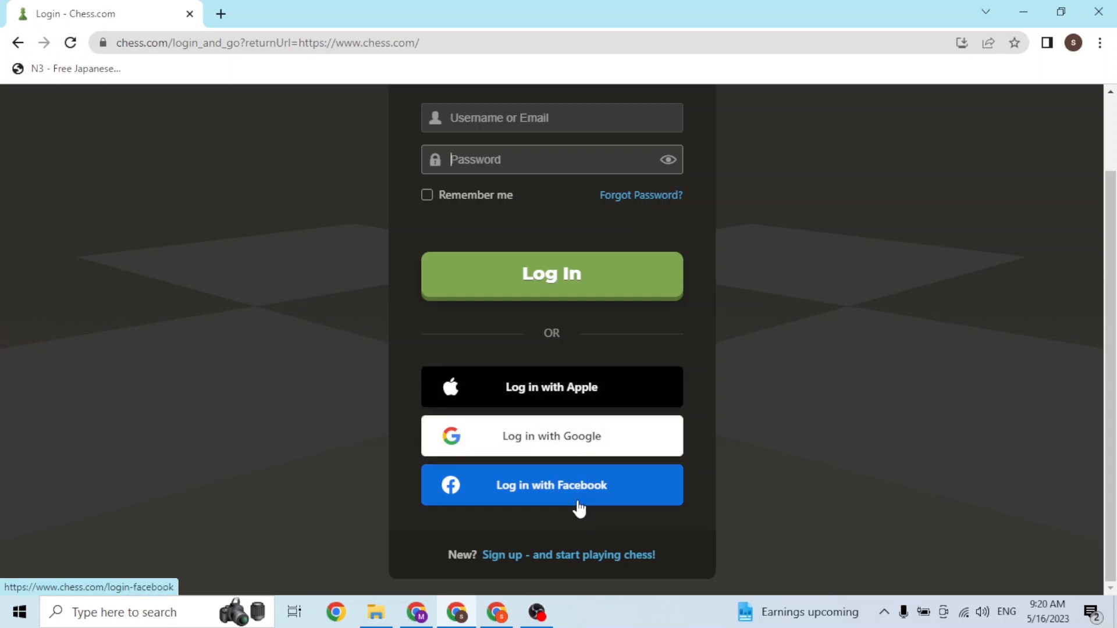
{"action": "scroll", "scroll_direction": "up", "scroll_amount": 3}
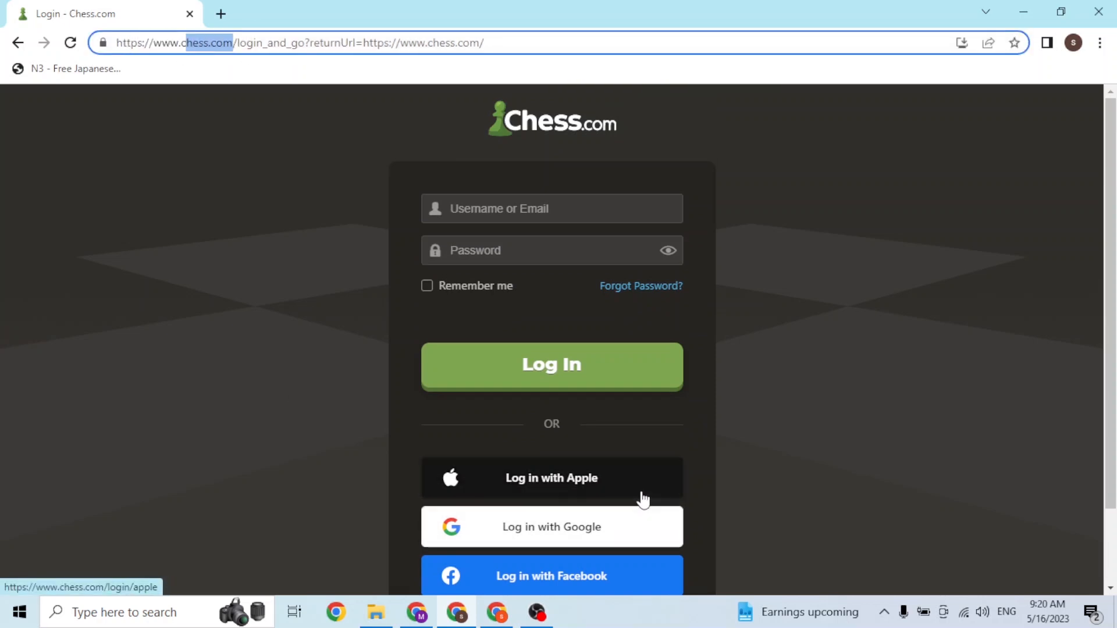
{"action": "mouse_move", "coordinate": [533, 173]}
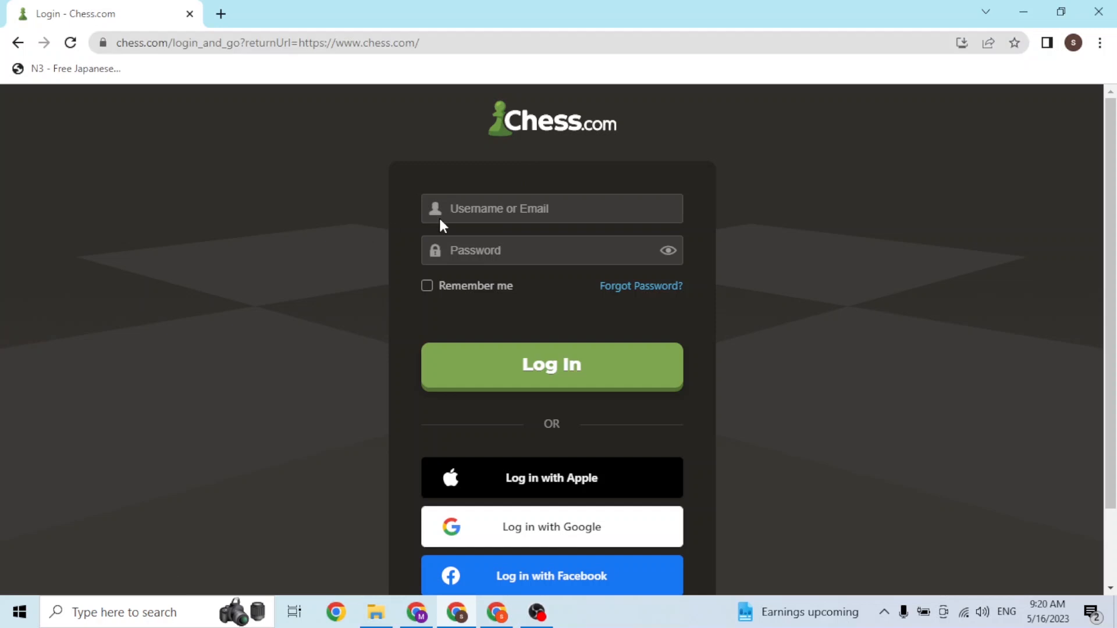
{"action": "left_click", "coordinate": [552, 208]}
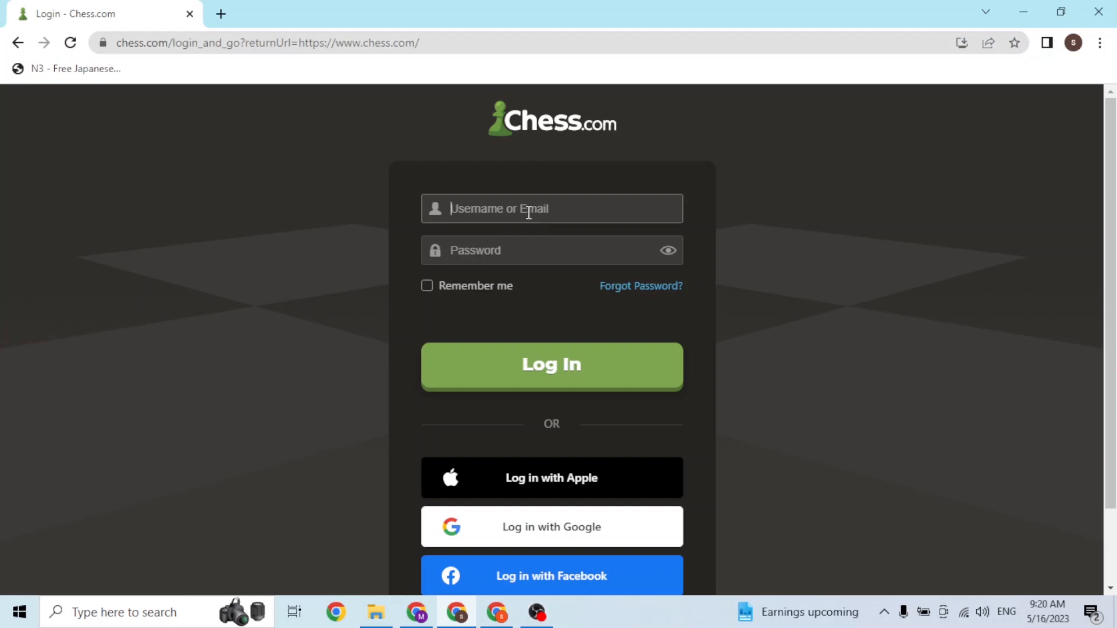
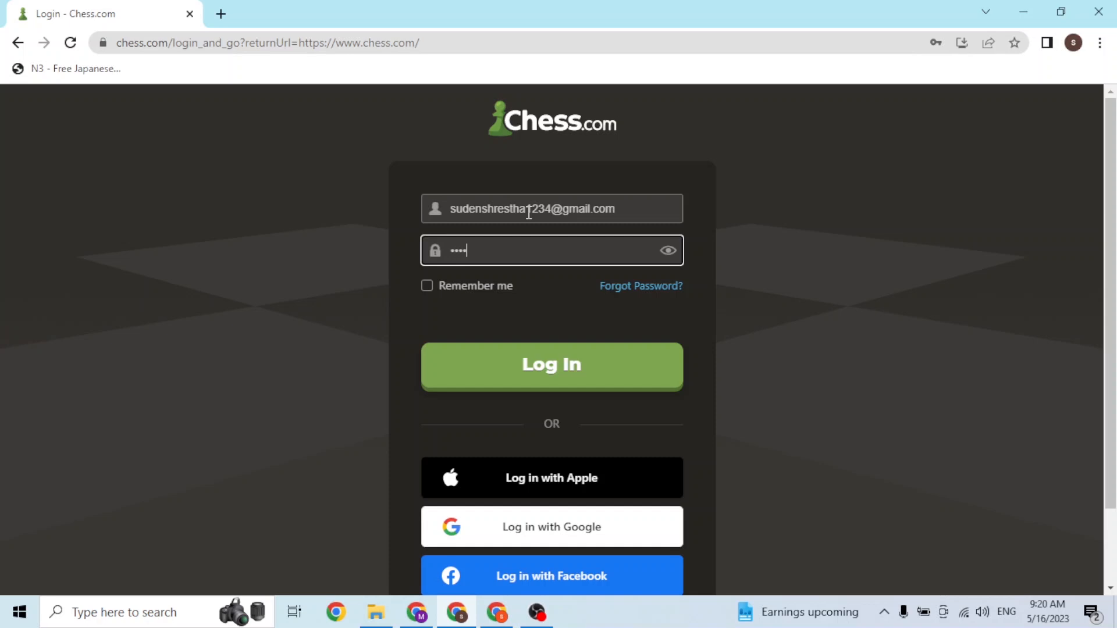
{"action": "type", "text": "password"}
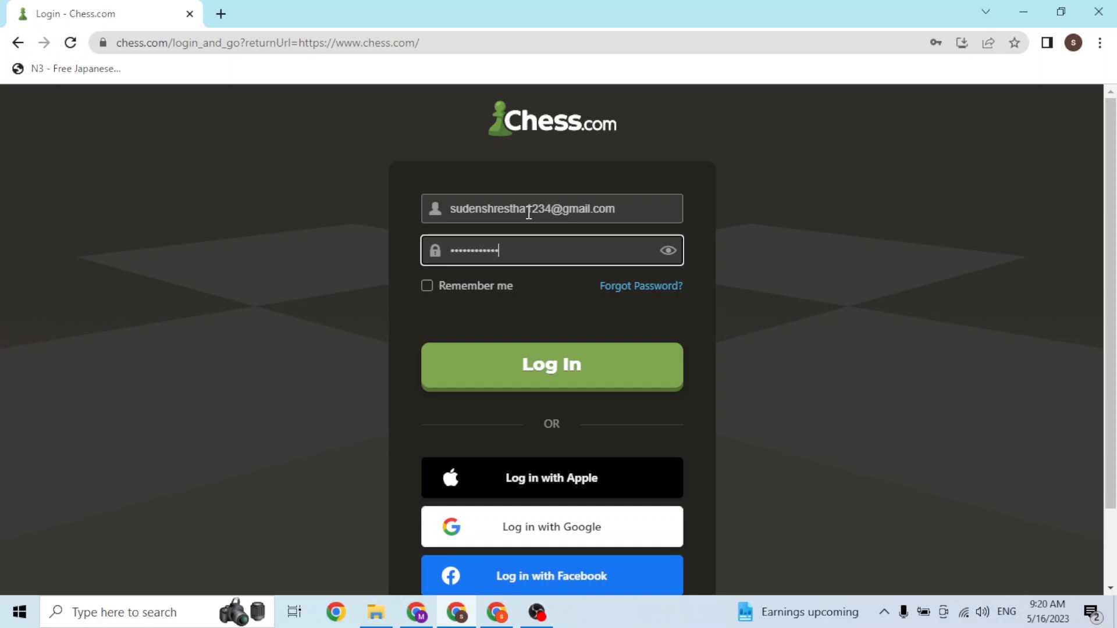
{"action": "mouse_move", "coordinate": [570, 171]}
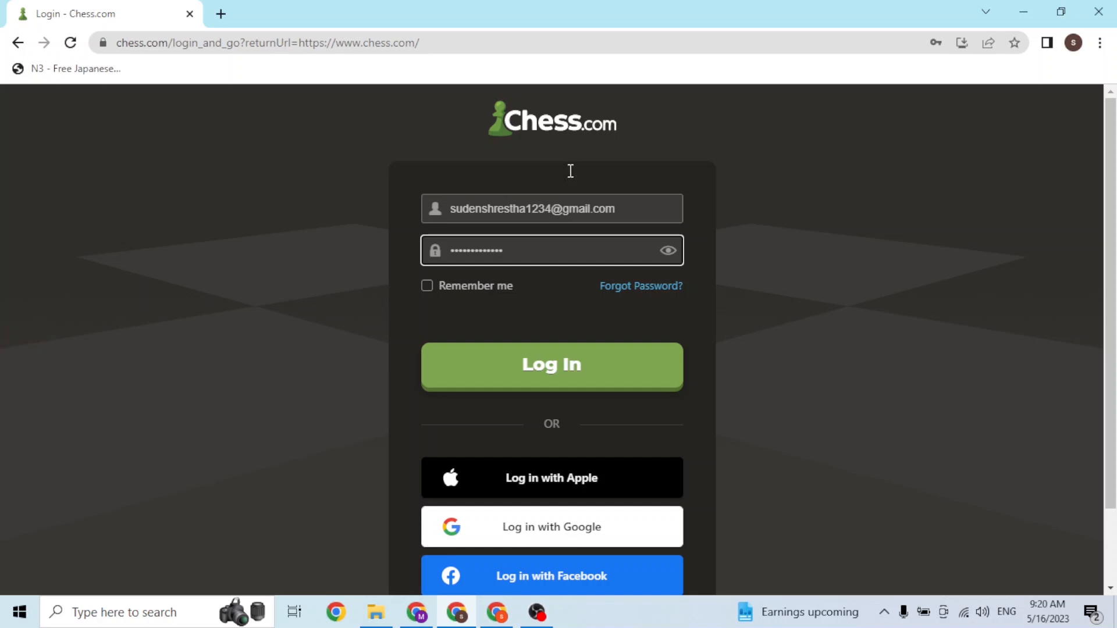
{"action": "mouse_move", "coordinate": [640, 286]}
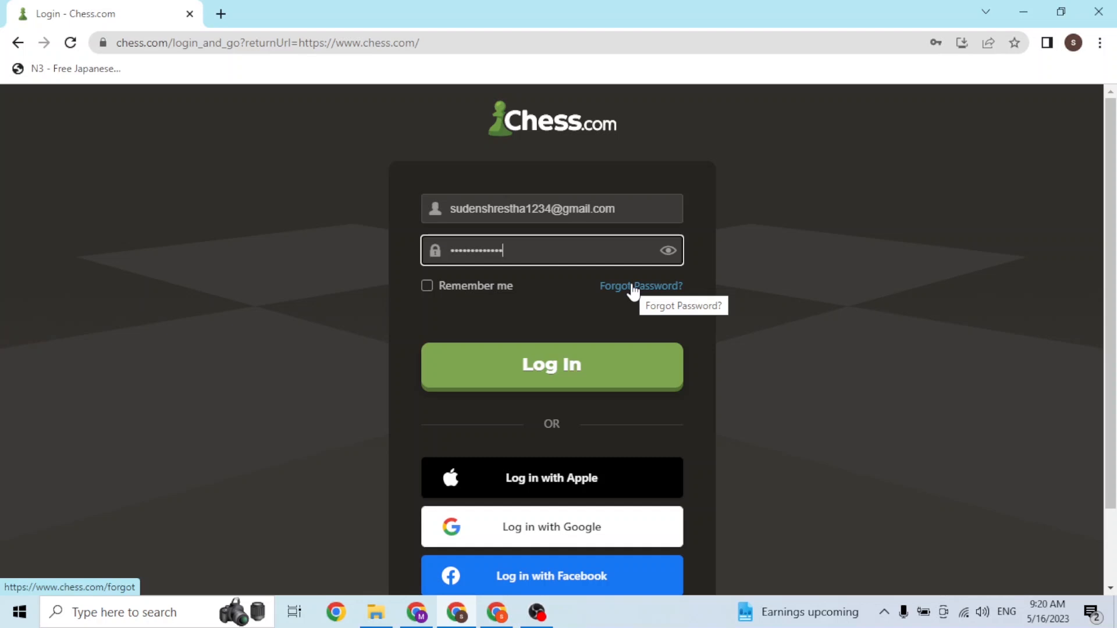
{"action": "mouse_move", "coordinate": [322, 221]}
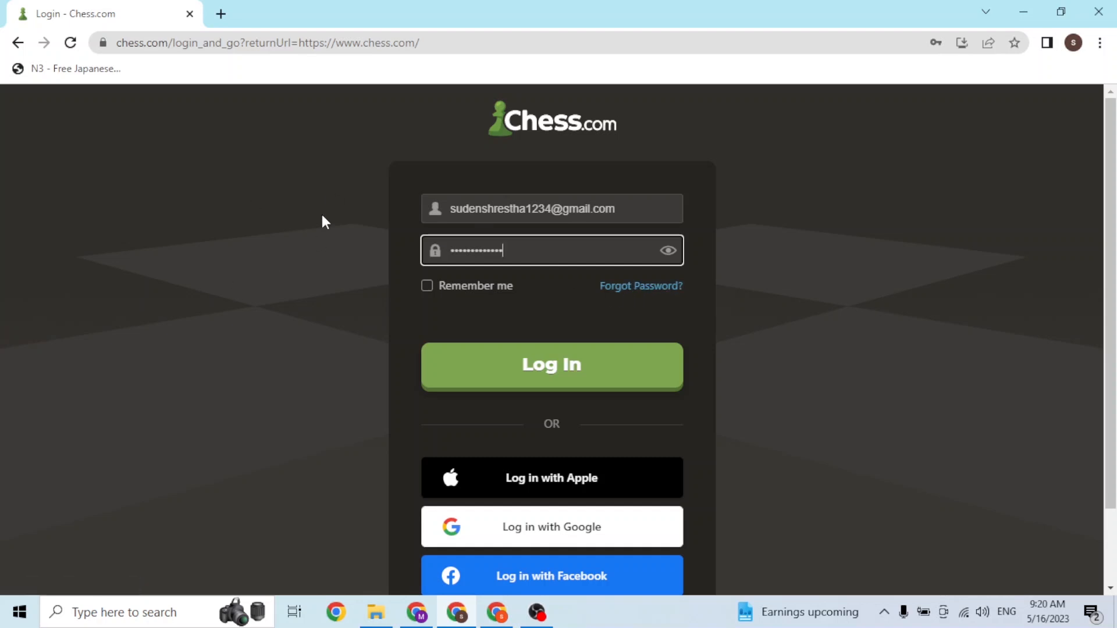
{"action": "mouse_move", "coordinate": [592, 274]}
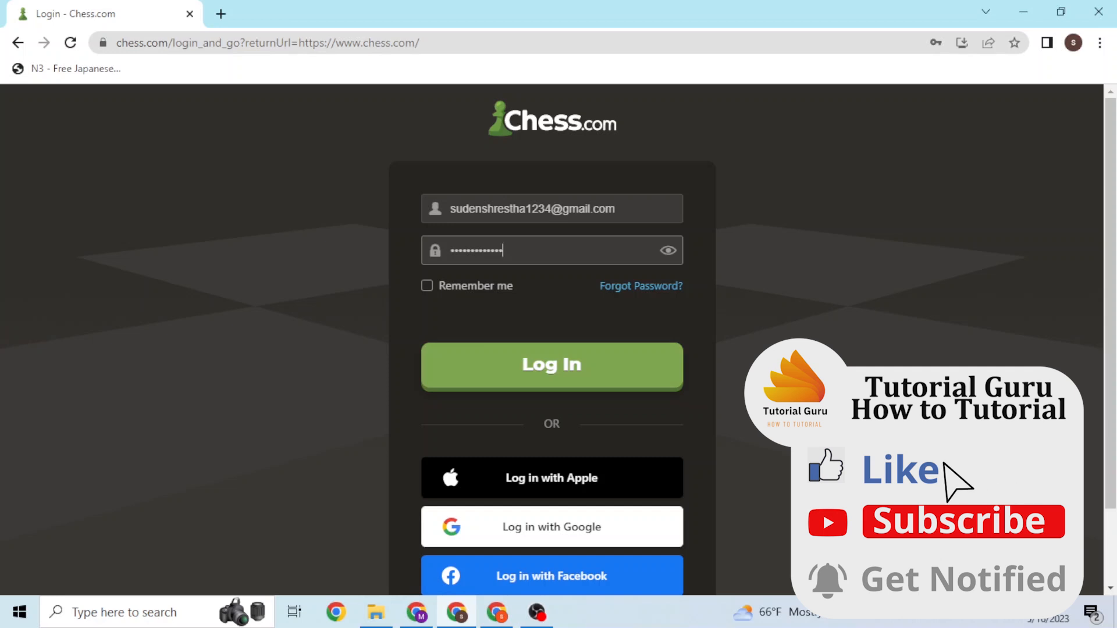
{"action": "mouse_move", "coordinate": [833, 545]}
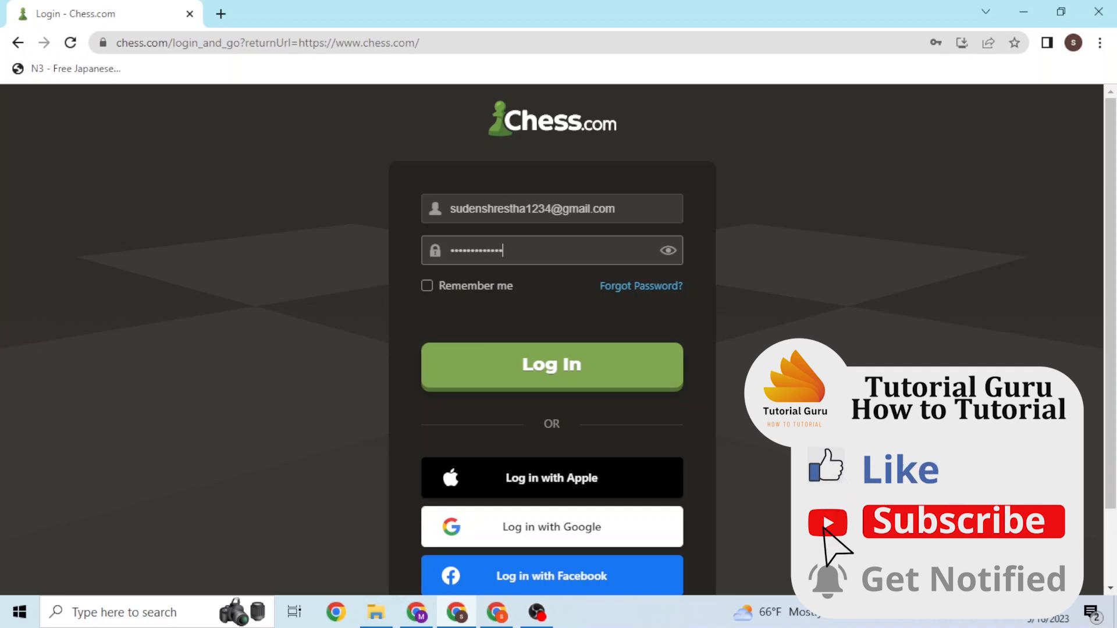